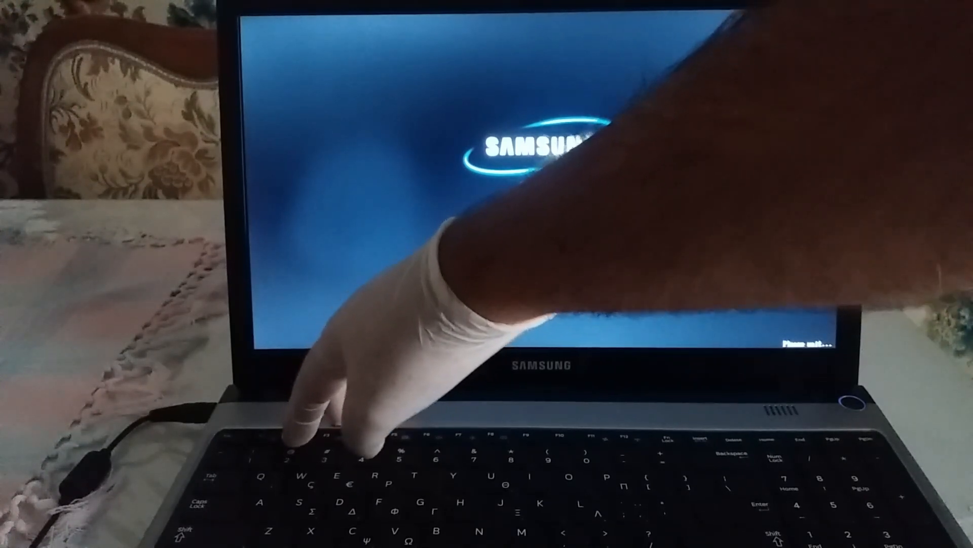
Interrupt the Samsung laptop's startup with the setup key to reach the BIOS Main page
{"action": "key", "text": "delete"}
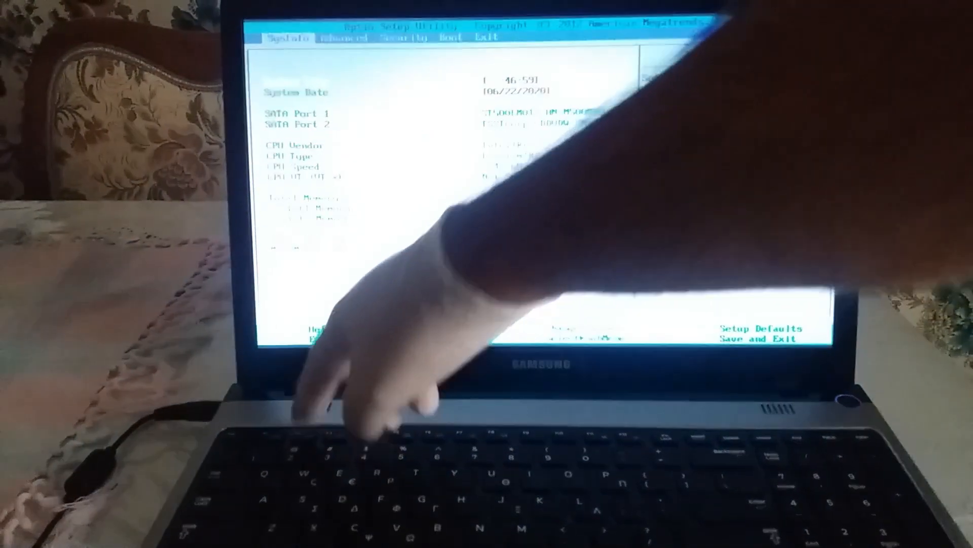